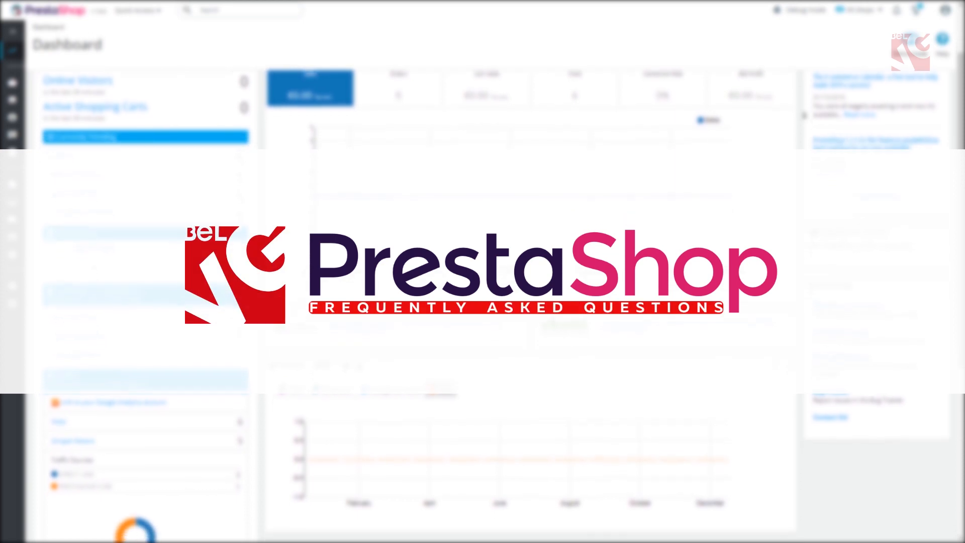
# Scroll down through the current PrestaShop admin page
pyautogui.scroll(-3)
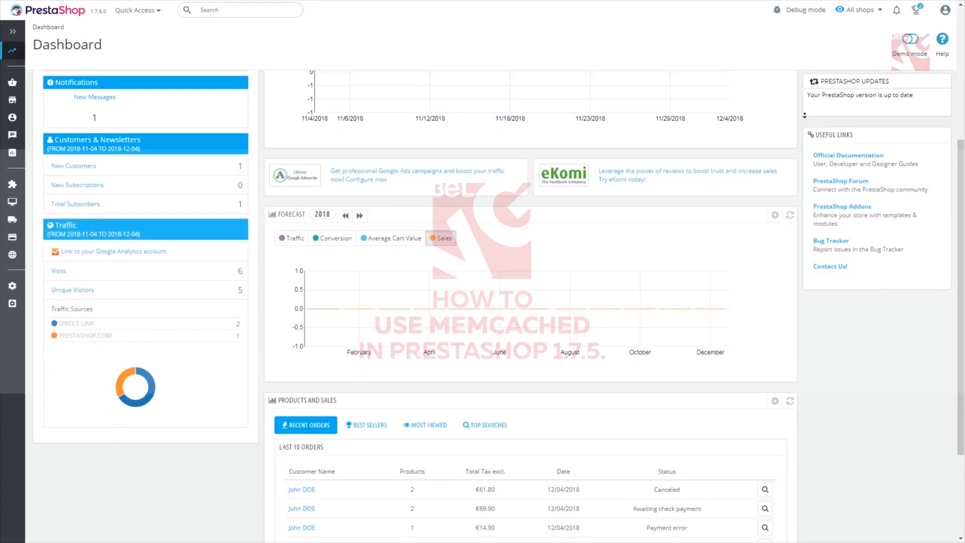
pyautogui.scroll(-3)
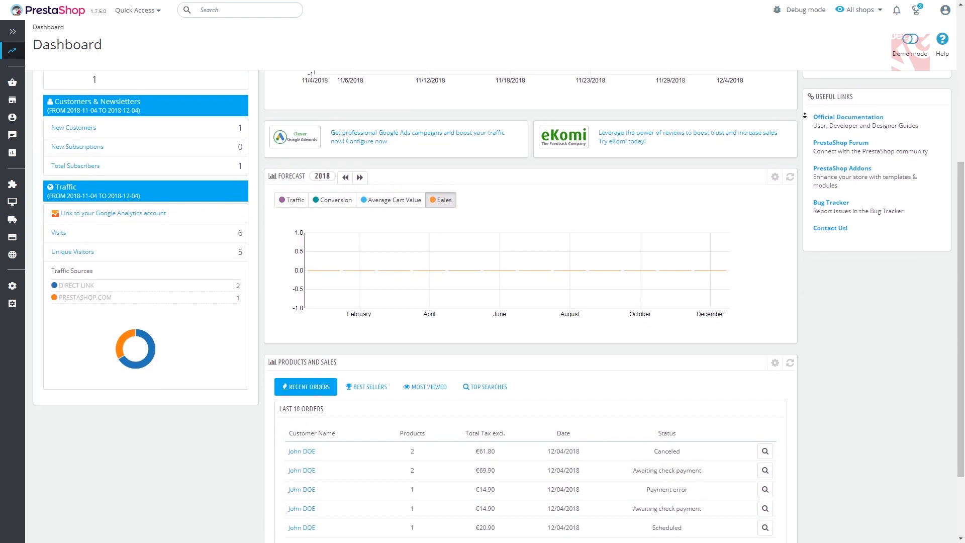
pyautogui.scroll(-3)
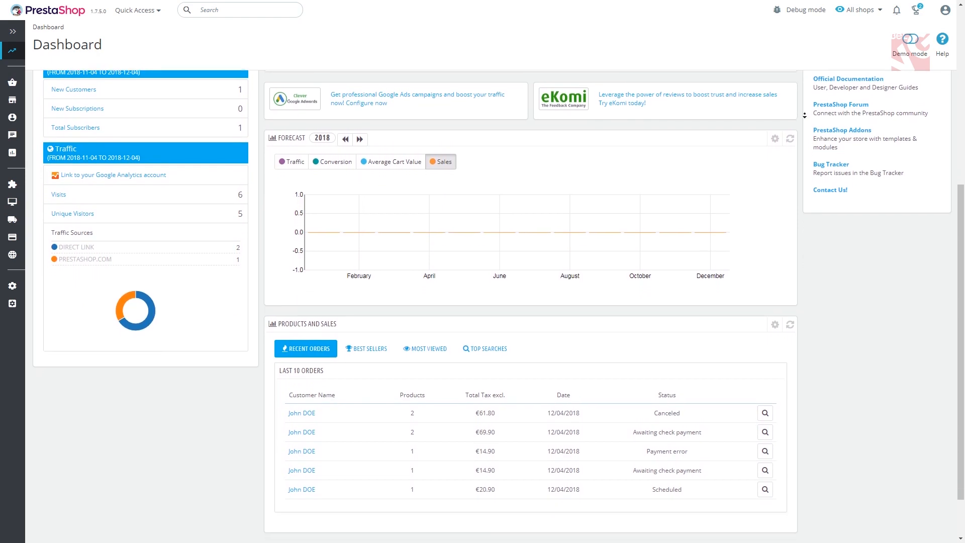
pyautogui.scroll(-3)
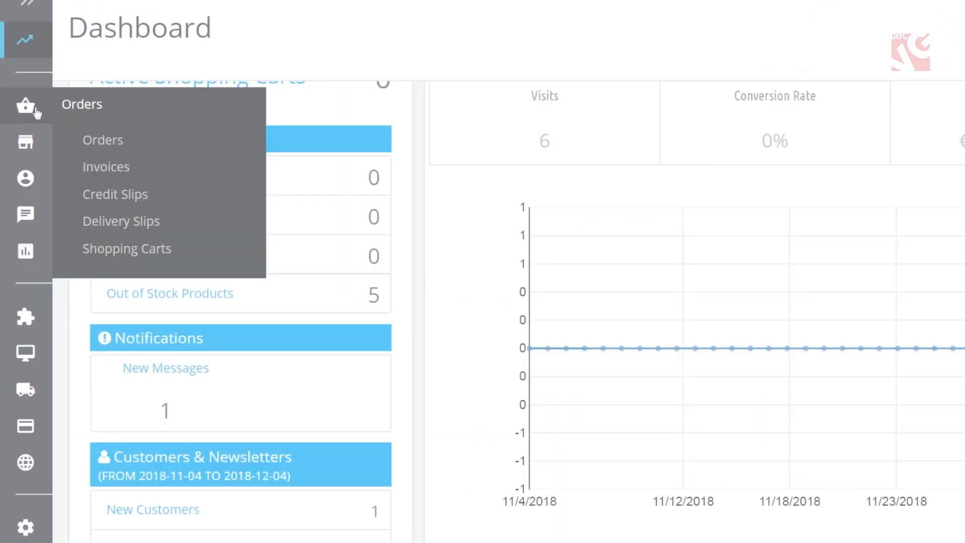
pyautogui.scroll(-3)
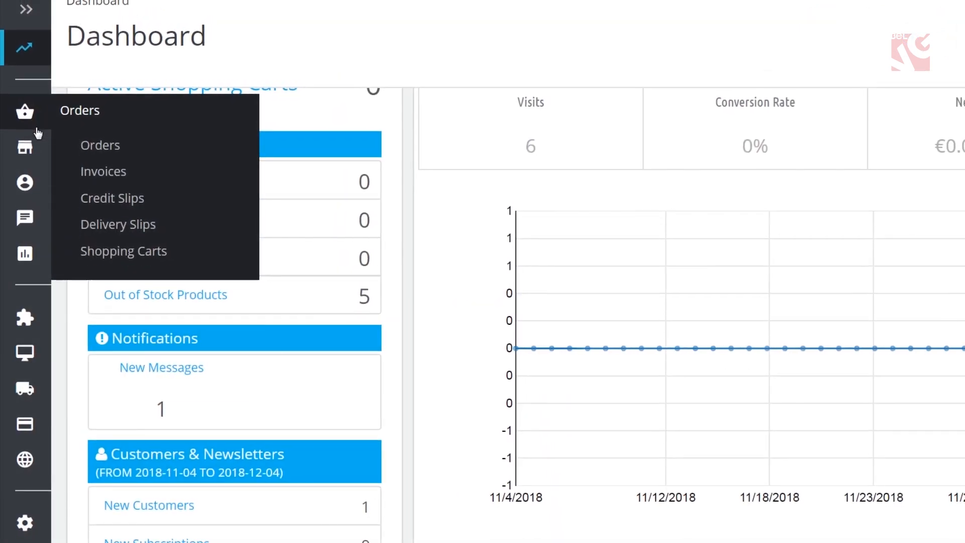
pyautogui.moveTo(25, 152)
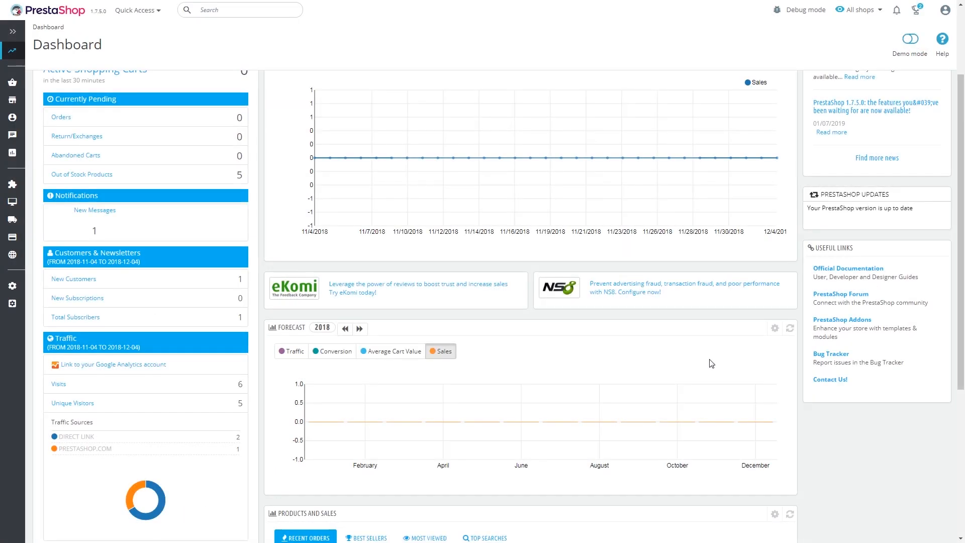
# Open Advanced Parameters > Performance and start adding a Memcached server under Caching
pyautogui.click(12, 286)
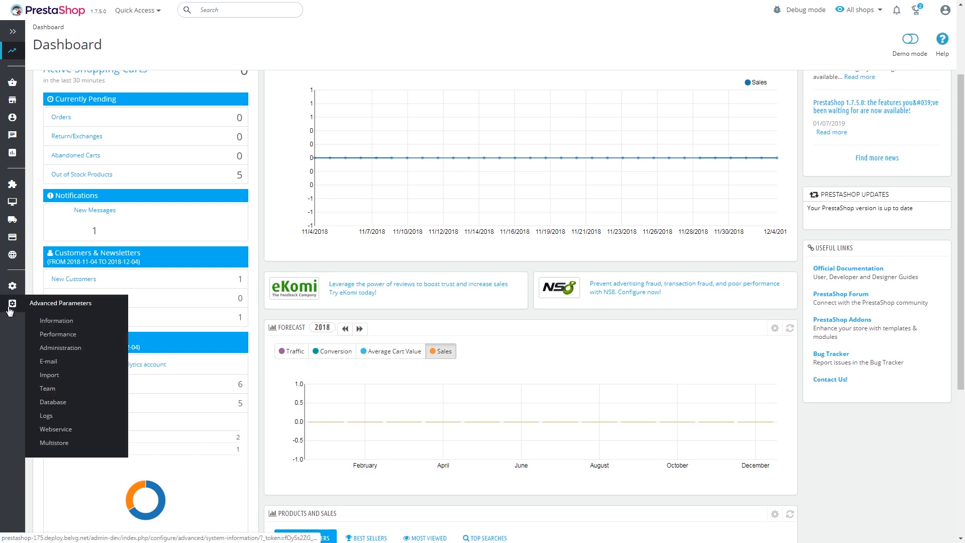
pyautogui.click(58, 334)
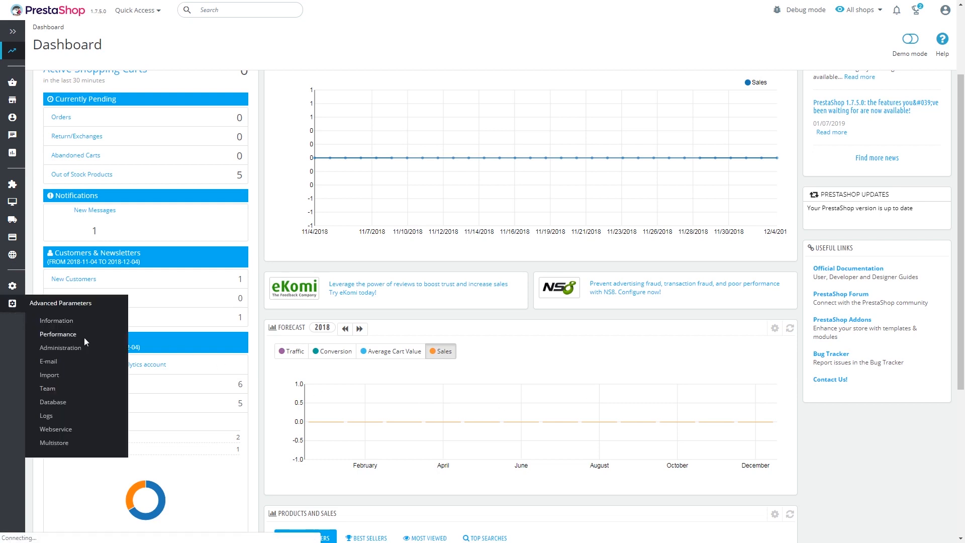
pyautogui.click(57, 334)
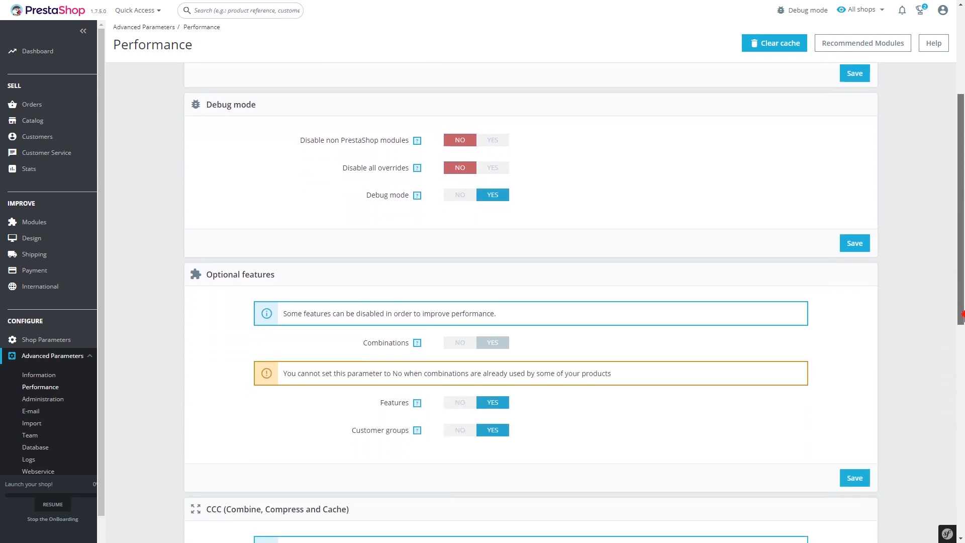
pyautogui.scroll(-3)
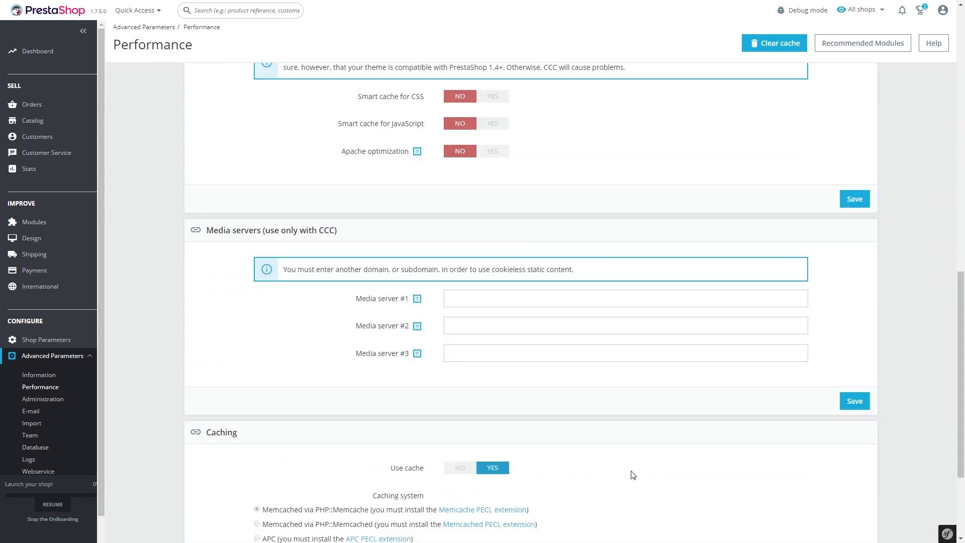
pyautogui.scroll(-3)
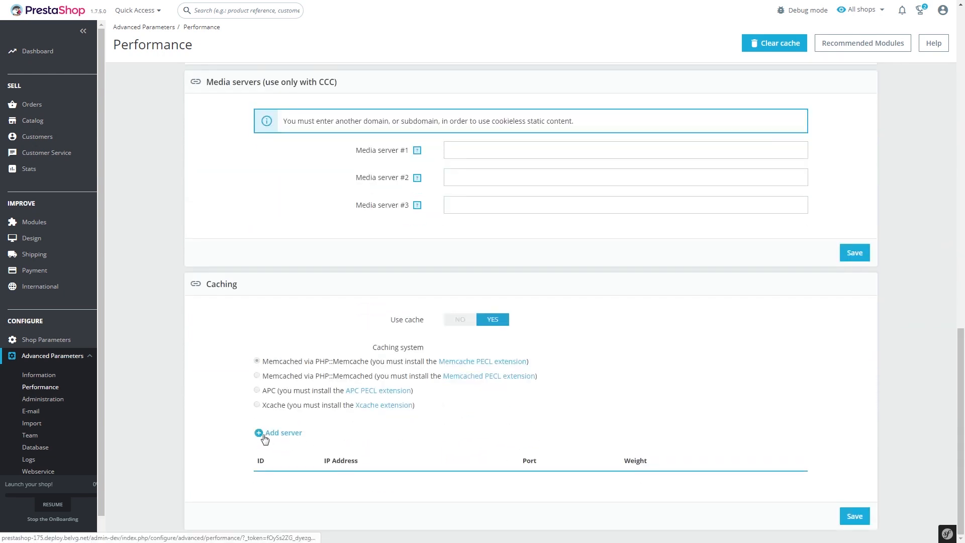
pyautogui.click(282, 432)
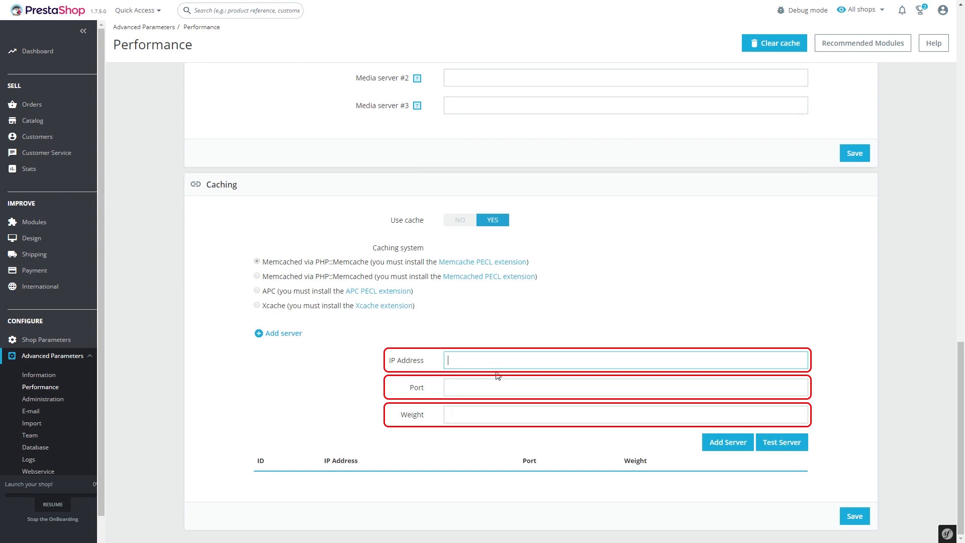
# Enter a weight of 1 for the new Memcached server
pyautogui.write('1')
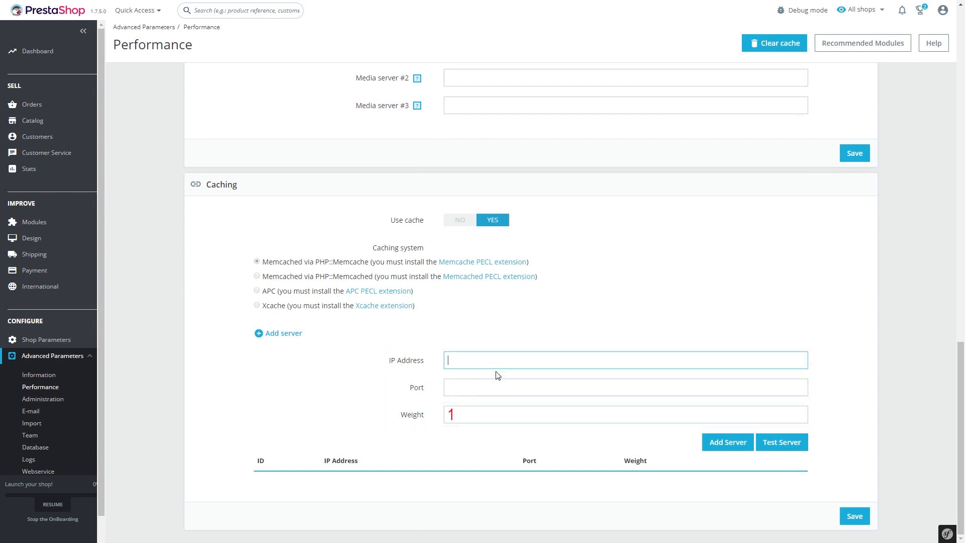